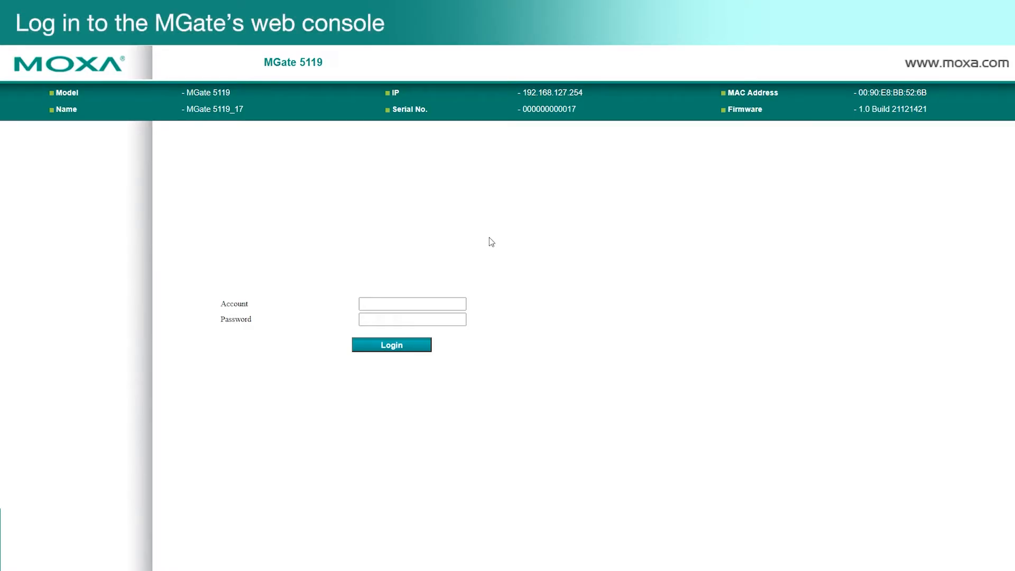
{"action": "mouse_move", "coordinate": [410, 291]}
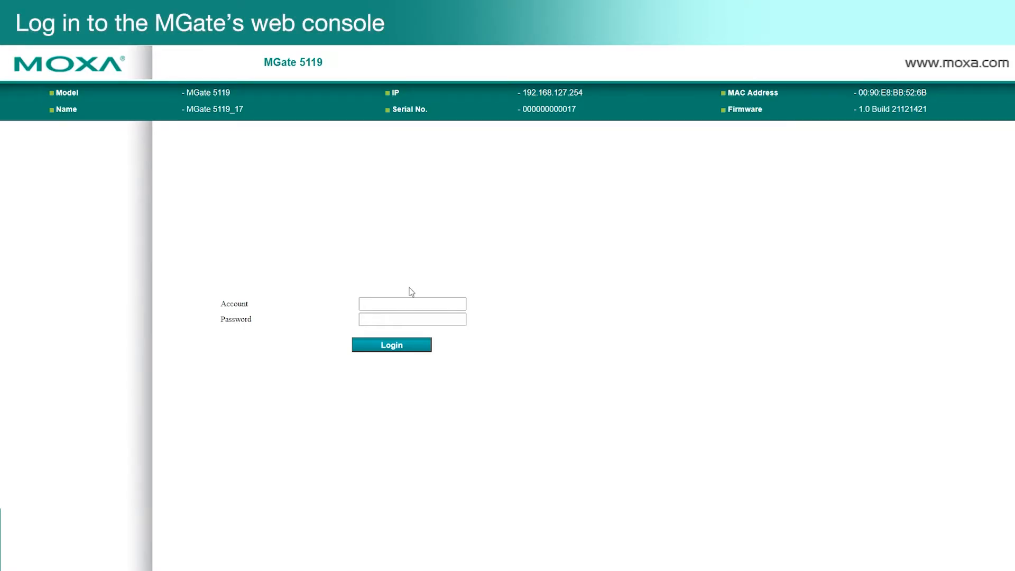
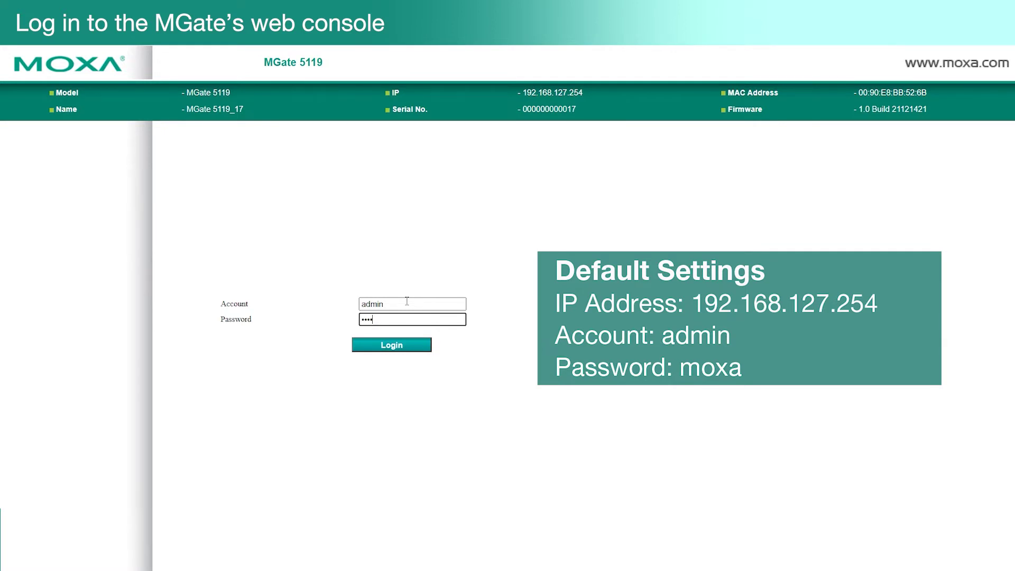
{"action": "mouse_move", "coordinate": [431, 288]}
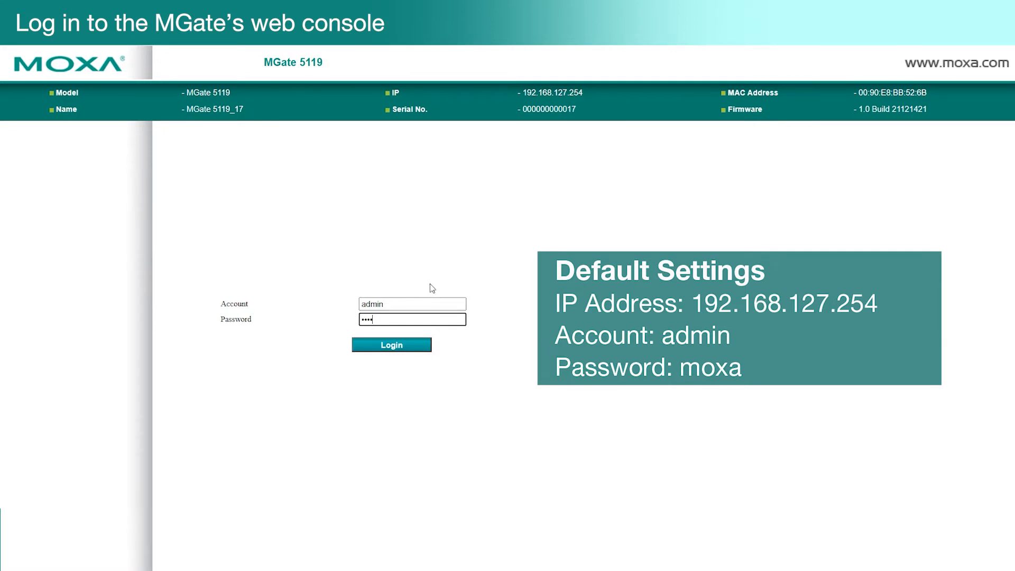
{"action": "left_click", "coordinate": [391, 344]}
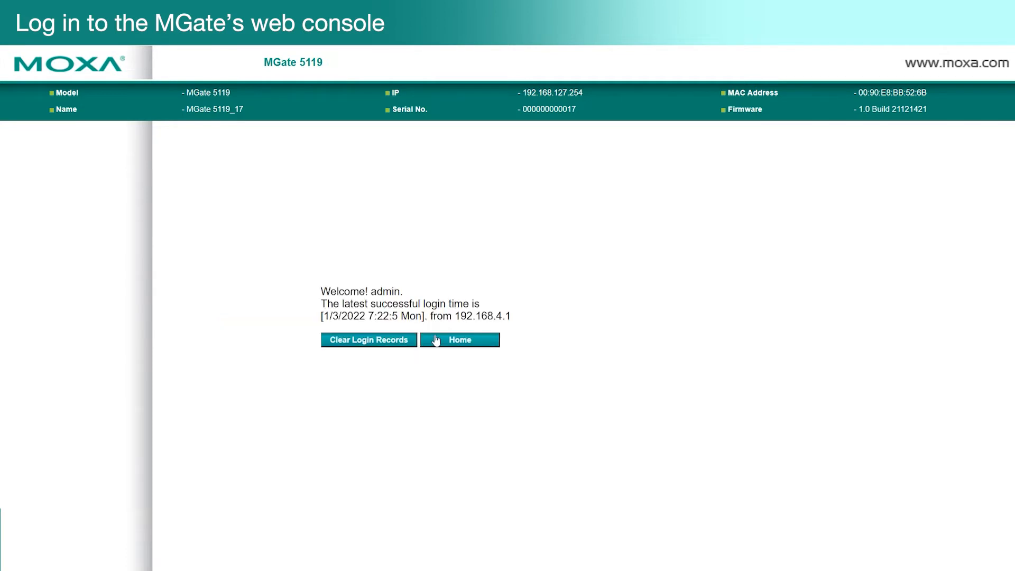
{"action": "left_click", "coordinate": [459, 340]}
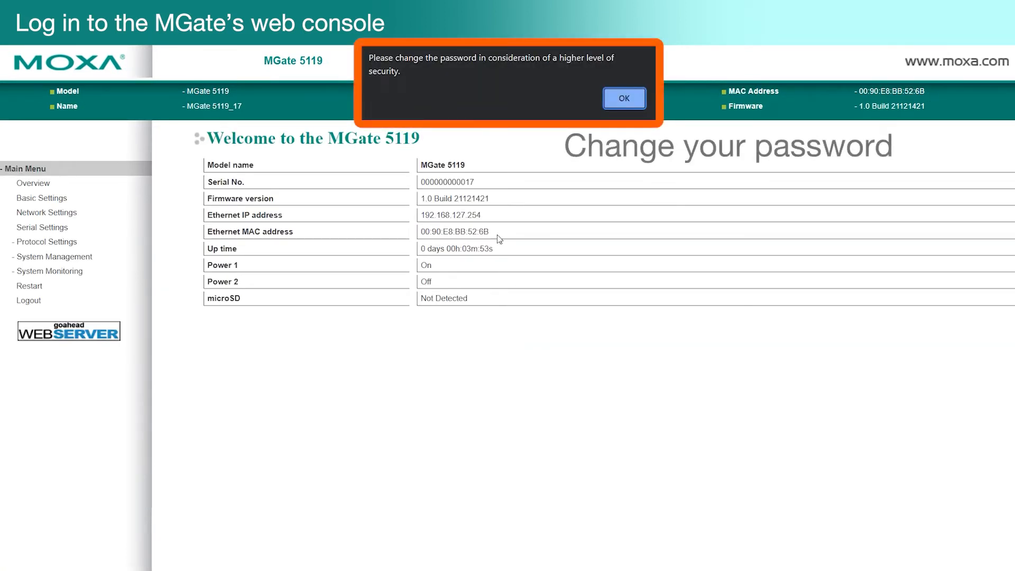
Dismiss the password alert and review Network Settings: IP 192.168.127.254, netmask 255.255.255.0
{"action": "left_click", "coordinate": [624, 99]}
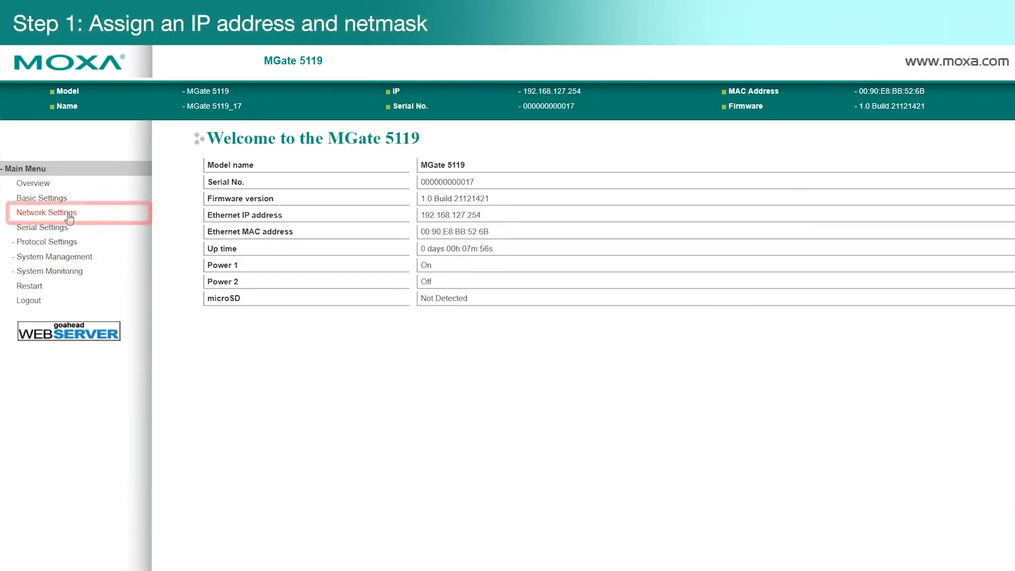
{"action": "left_click", "coordinate": [48, 212]}
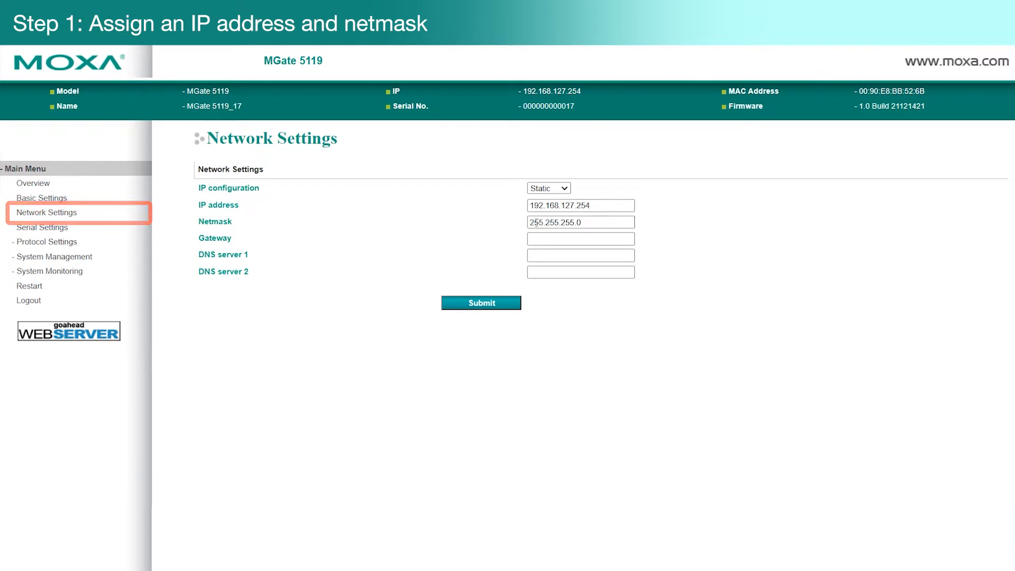
{"action": "left_click", "coordinate": [607, 222]}
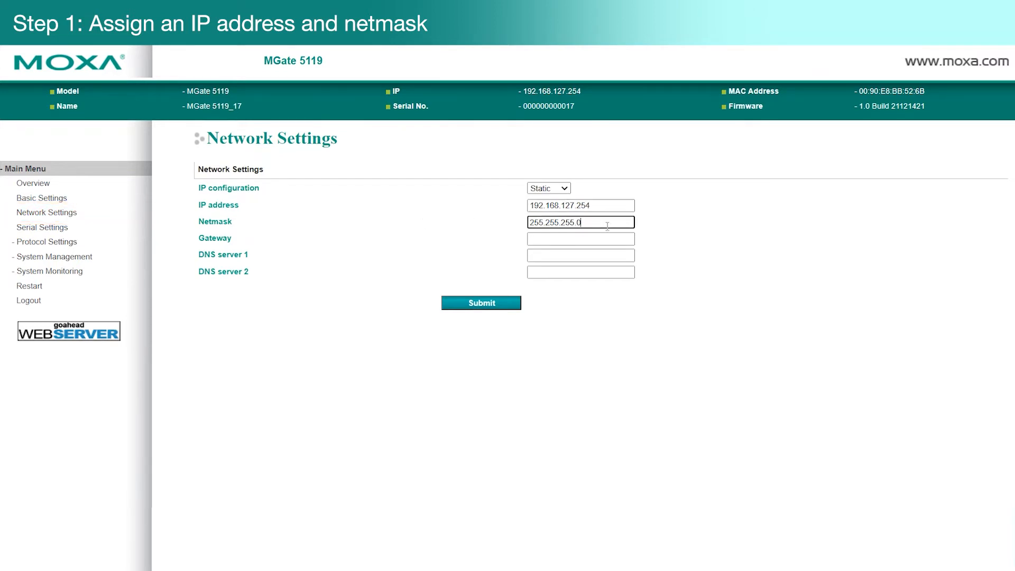
{"action": "mouse_move", "coordinate": [540, 256]}
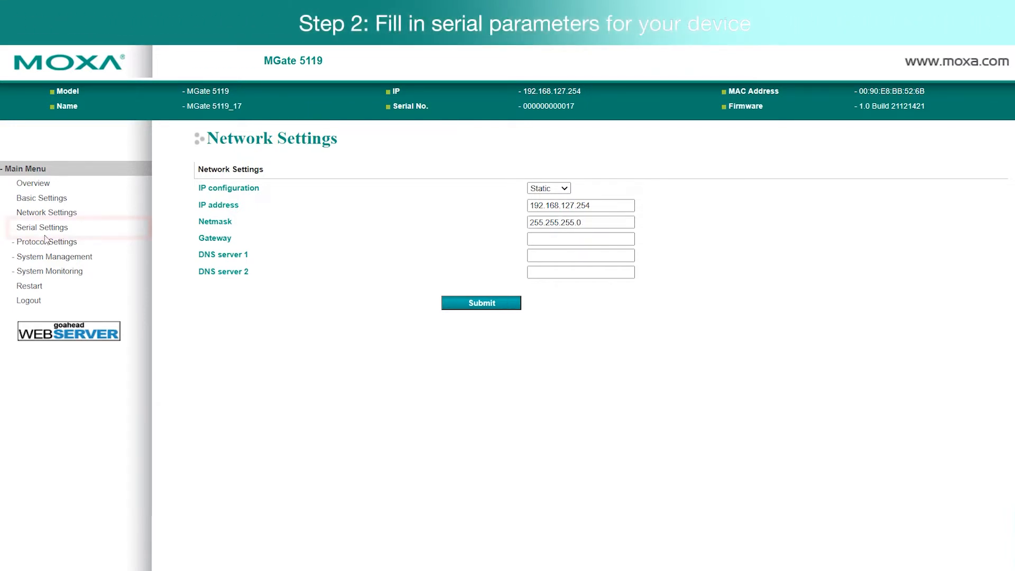
Save Serial Settings with baud rate 19200 and RS-485 2-wire interface
{"action": "left_click", "coordinate": [44, 227]}
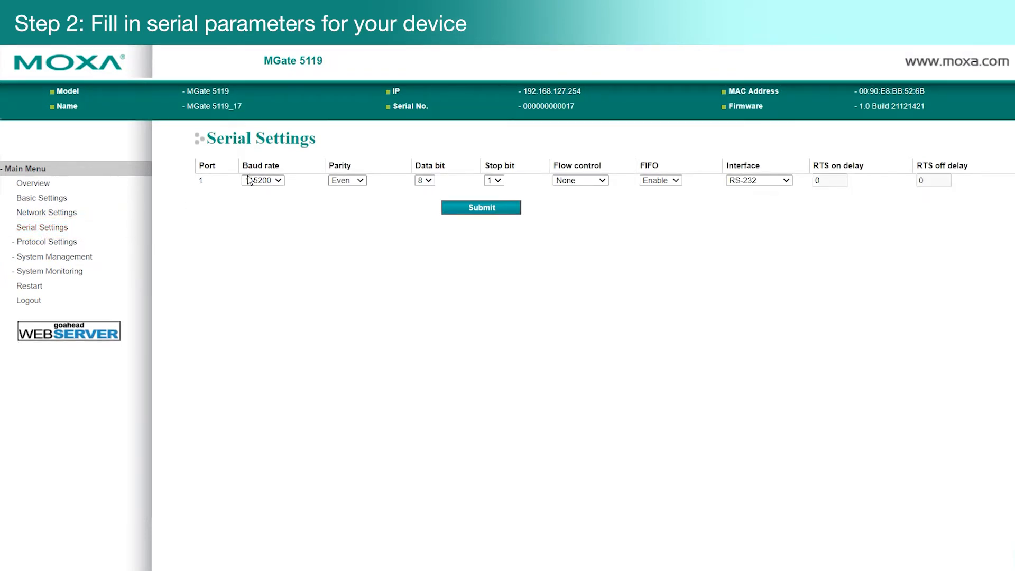
{"action": "left_click", "coordinate": [262, 180]}
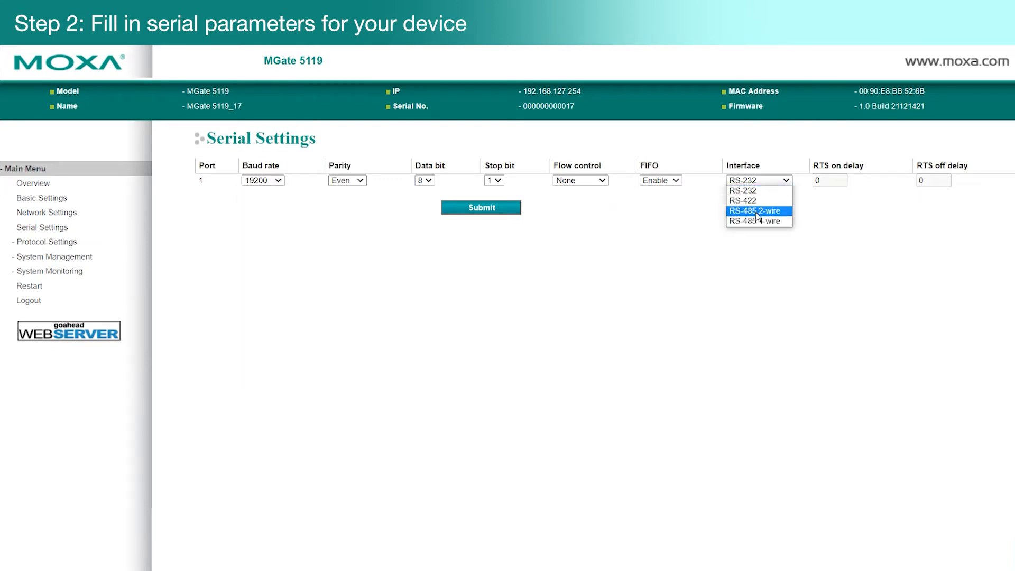
{"action": "left_click", "coordinate": [758, 211]}
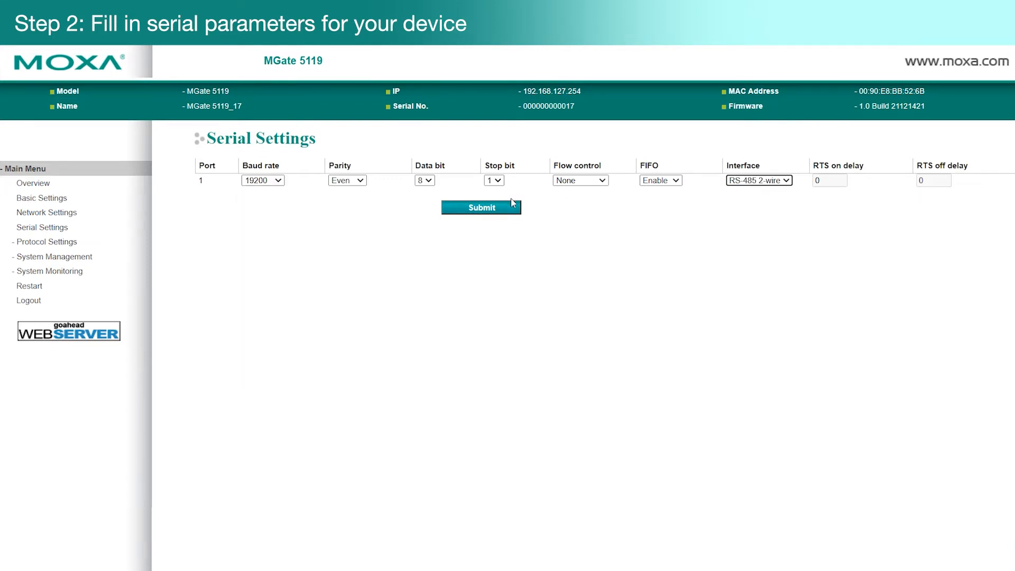
{"action": "left_click", "coordinate": [482, 207]}
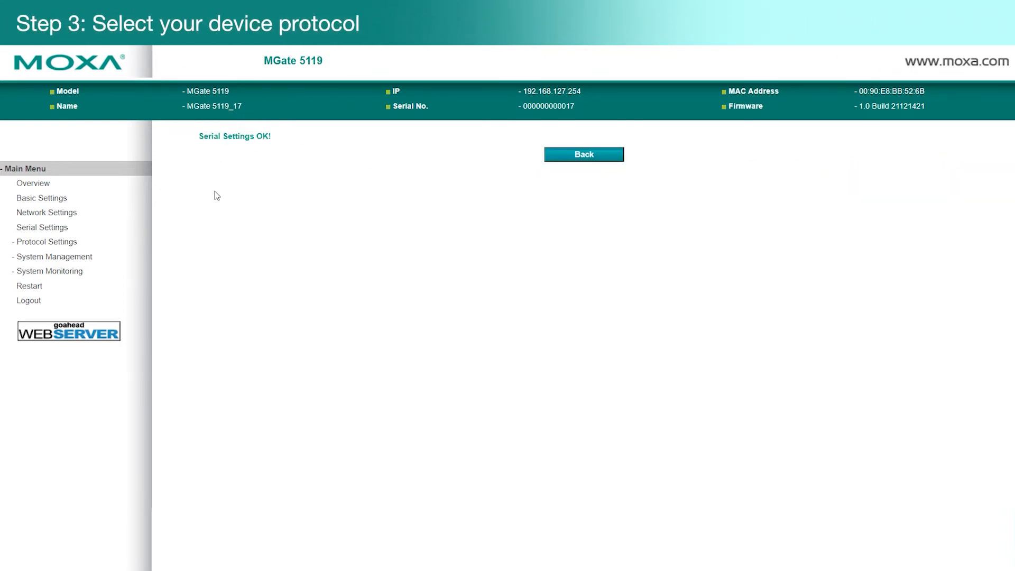
Set Protocol Conversion to IEC 61850 server with a Modbus RTU/ASCII Slave field device and confirm
{"action": "left_click", "coordinate": [48, 241]}
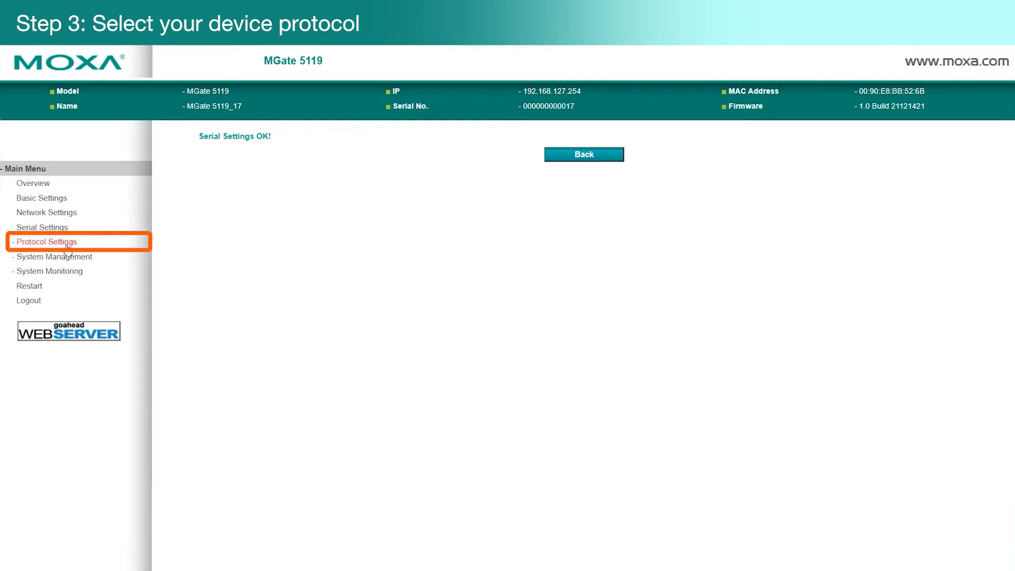
{"action": "left_click", "coordinate": [47, 241]}
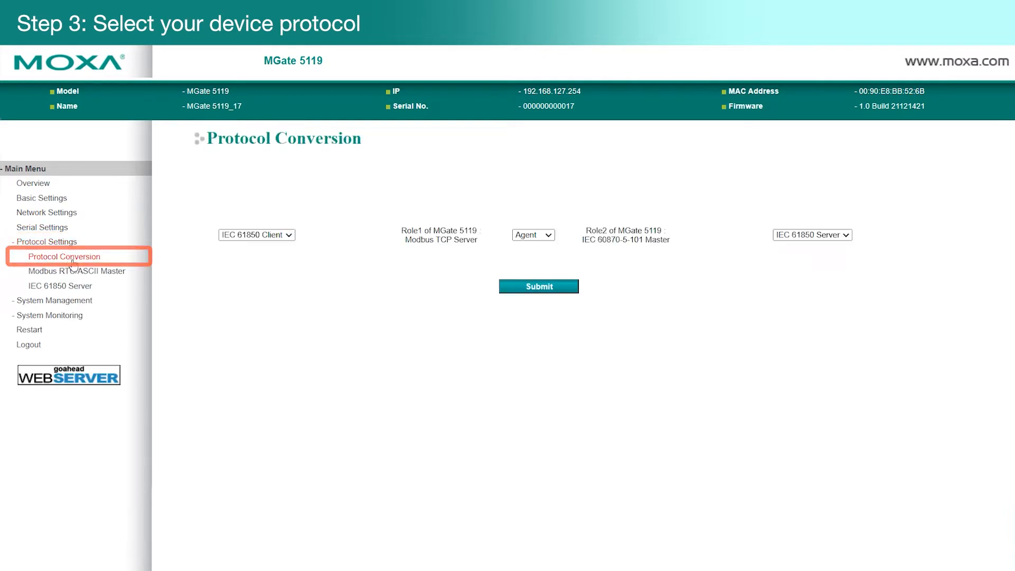
{"action": "left_click", "coordinate": [812, 235]}
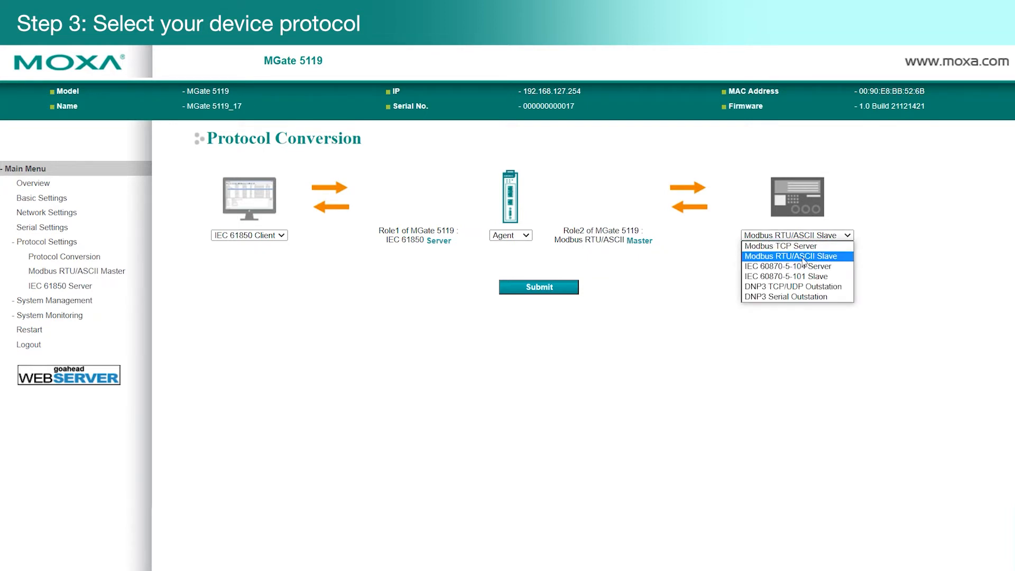
{"action": "left_click", "coordinate": [796, 256]}
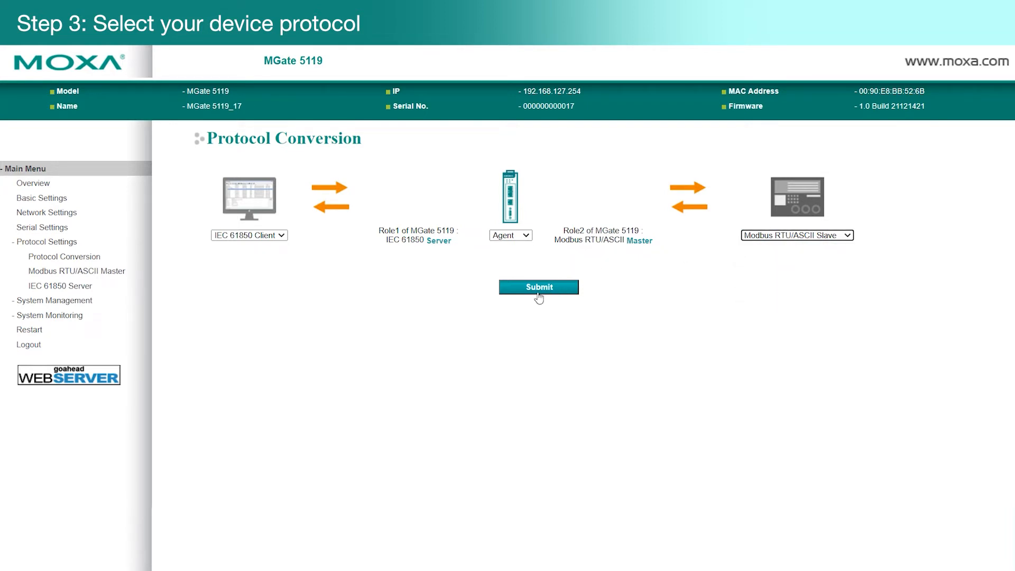
{"action": "left_click", "coordinate": [539, 287]}
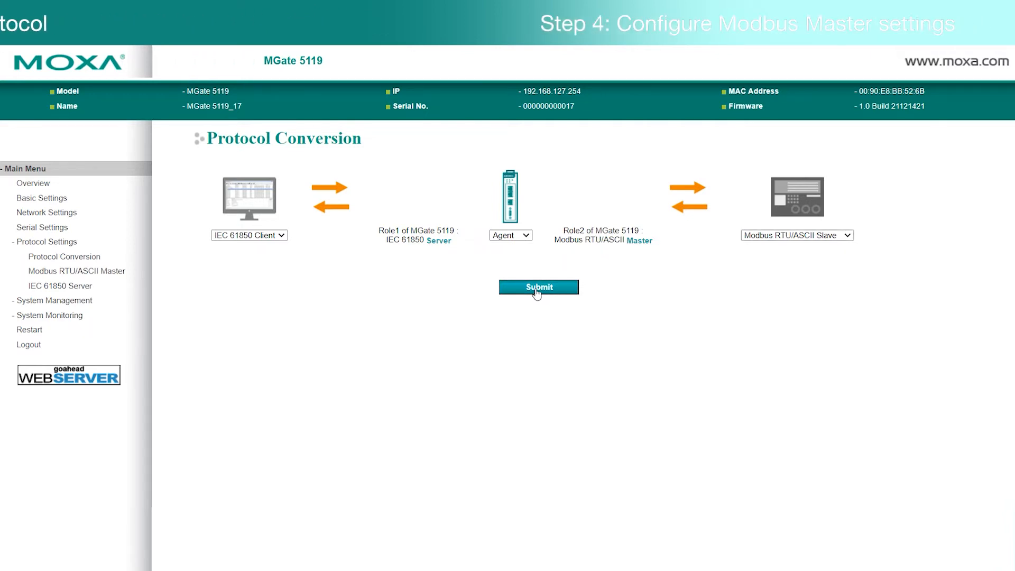
{"action": "left_click", "coordinate": [538, 288]}
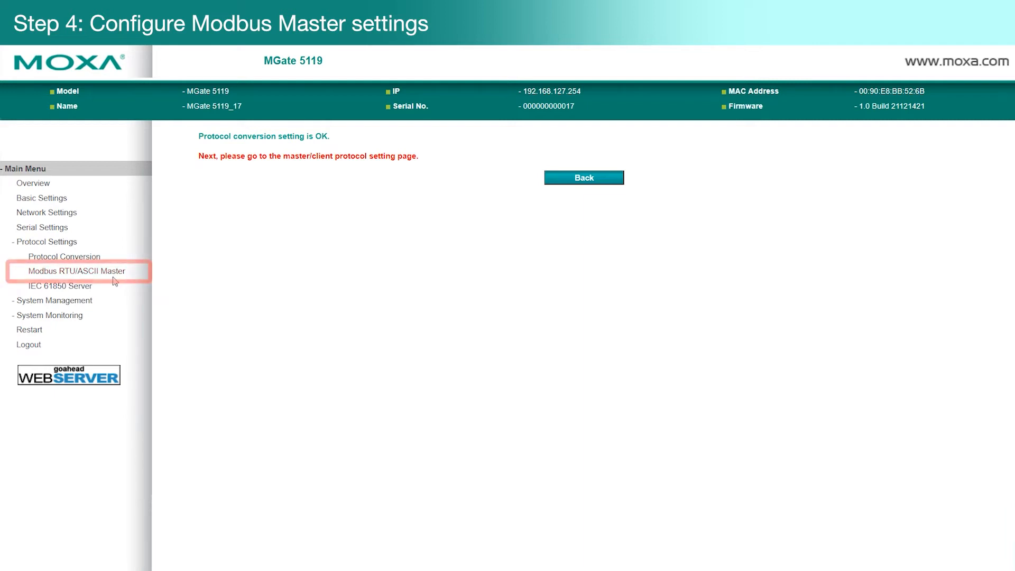
Add Modbus master command Frequency: function 03, address 3109, quantity 2, float with word swap
{"action": "left_click", "coordinate": [77, 271]}
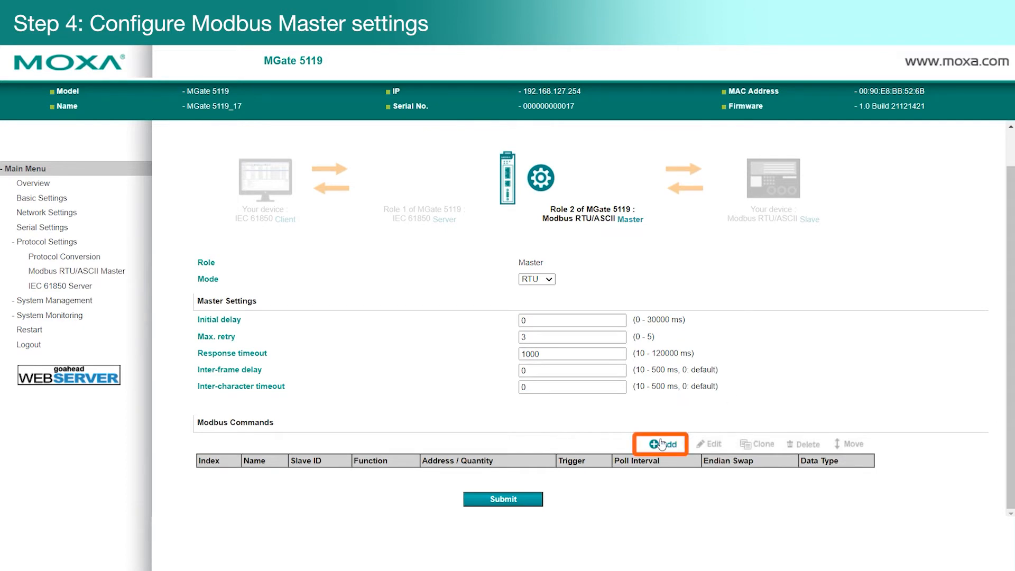
{"action": "left_click", "coordinate": [659, 444]}
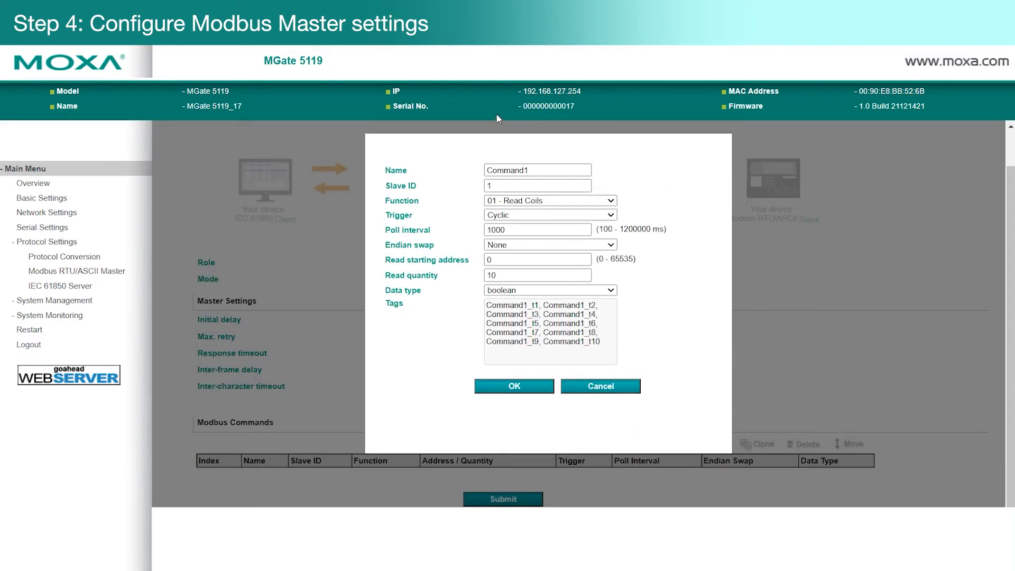
{"action": "type", "text": "Frequency"}
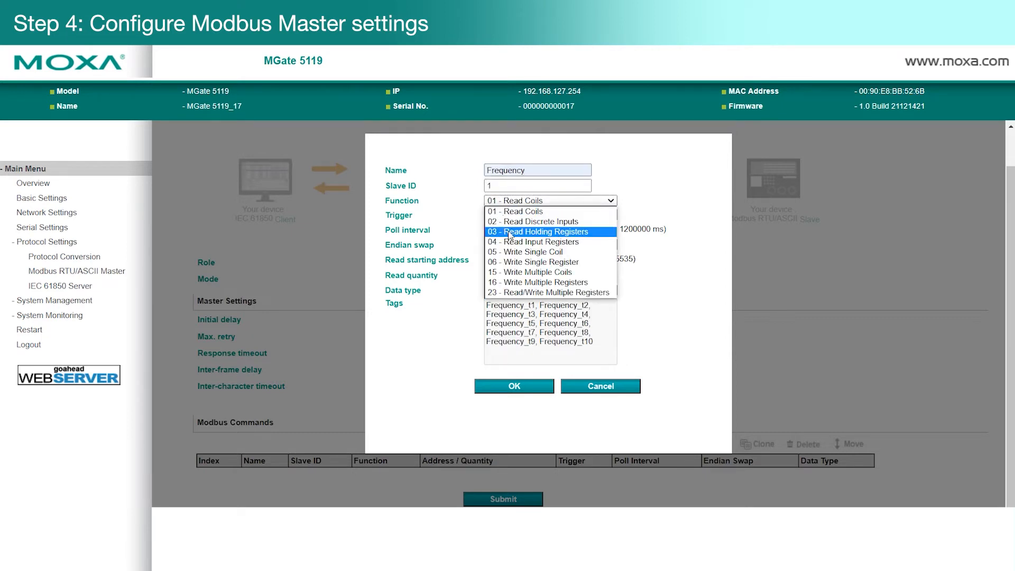
{"action": "left_click", "coordinate": [544, 231]}
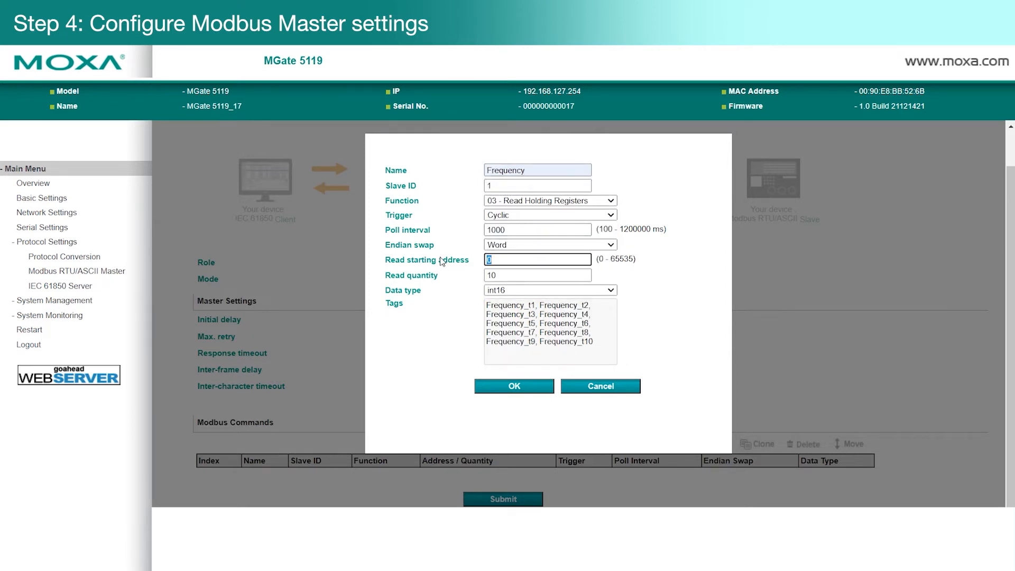
{"action": "left_click", "coordinate": [549, 289]}
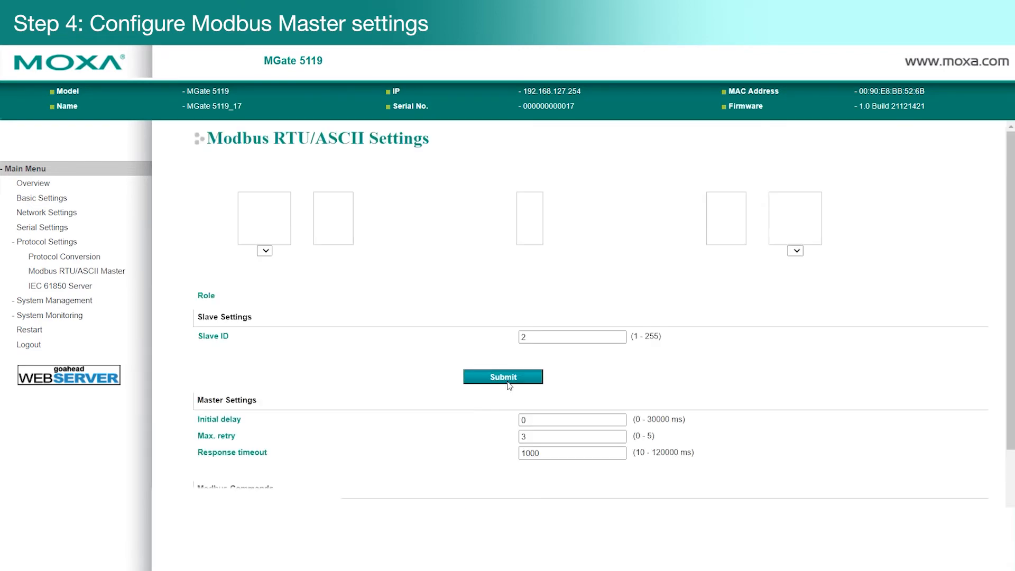
{"action": "left_click", "coordinate": [503, 376]}
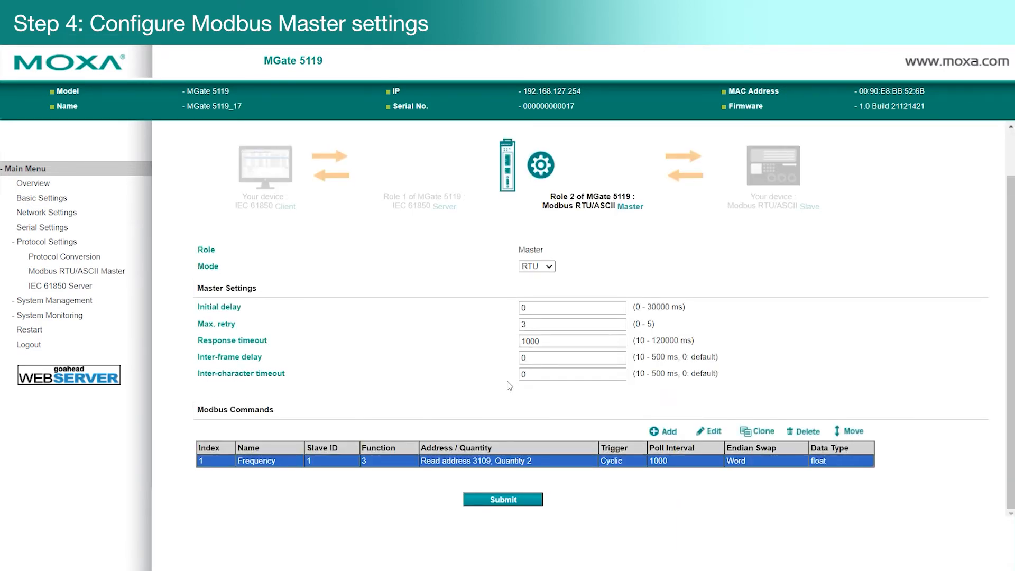
{"action": "left_click", "coordinate": [503, 499]}
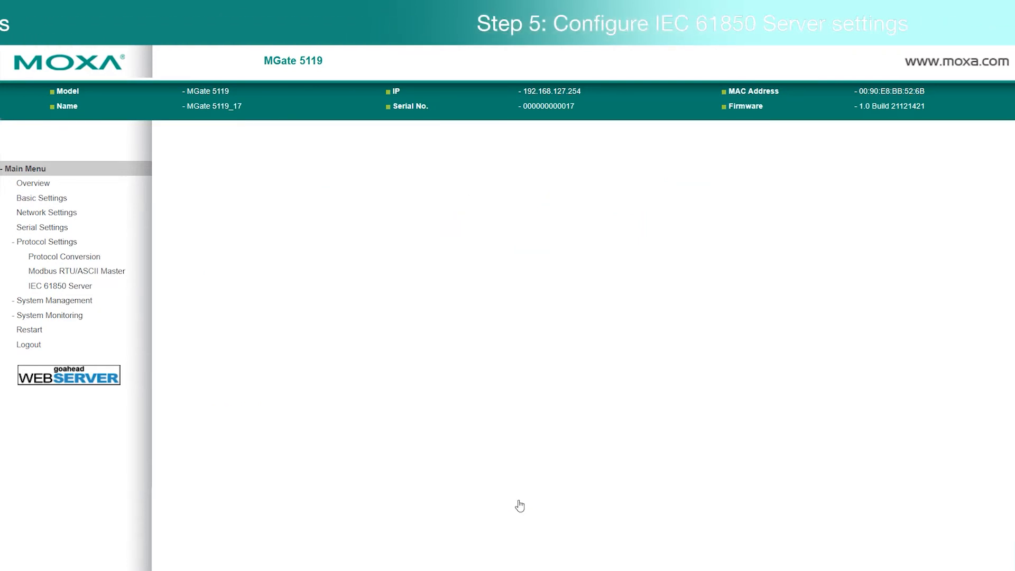
Go to Protocol Settings > IEC 61850 Server to show its connection parameters
{"action": "left_click", "coordinate": [58, 286]}
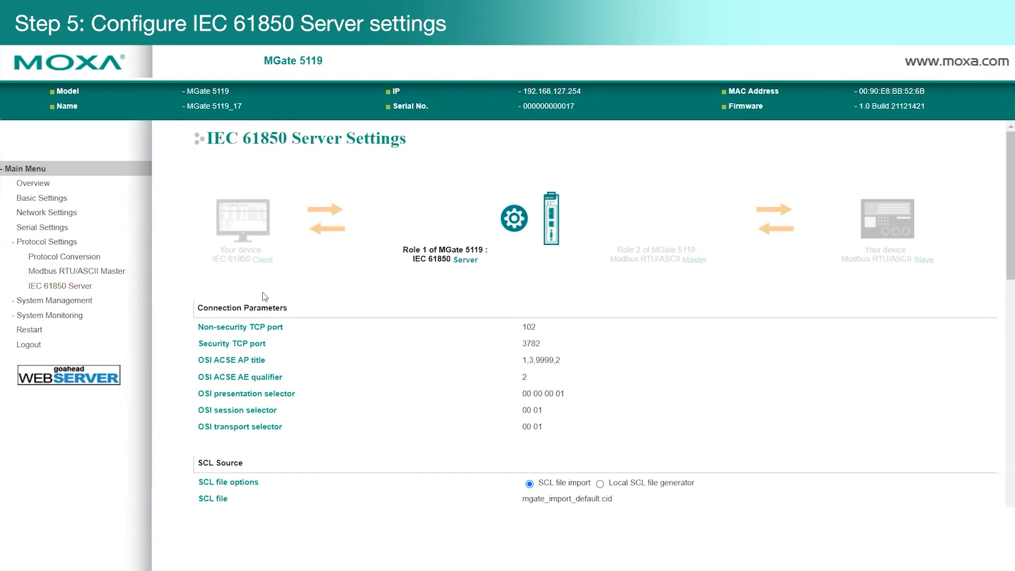
{"action": "mouse_move", "coordinate": [630, 343]}
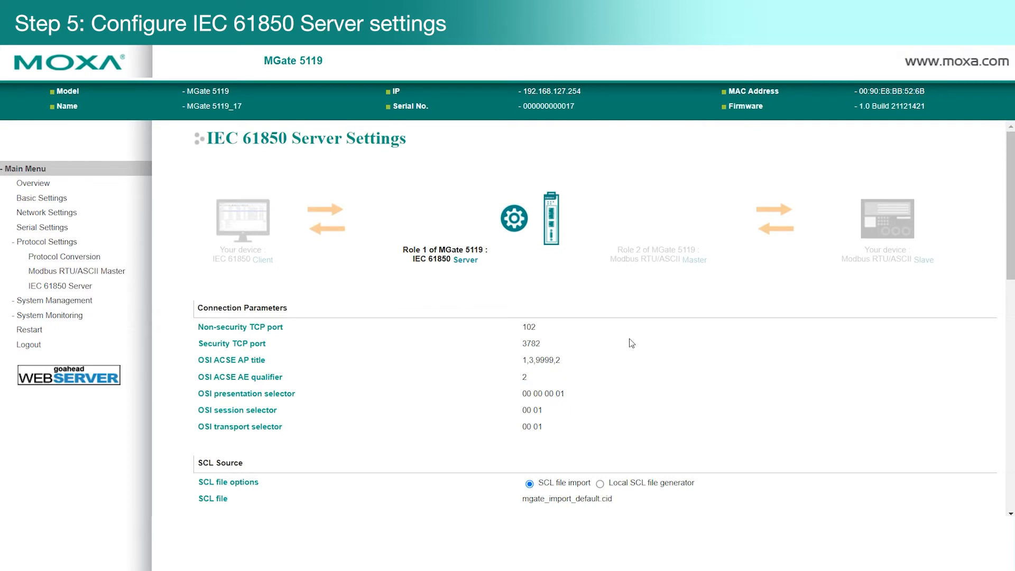
{"action": "left_click", "coordinate": [58, 285]}
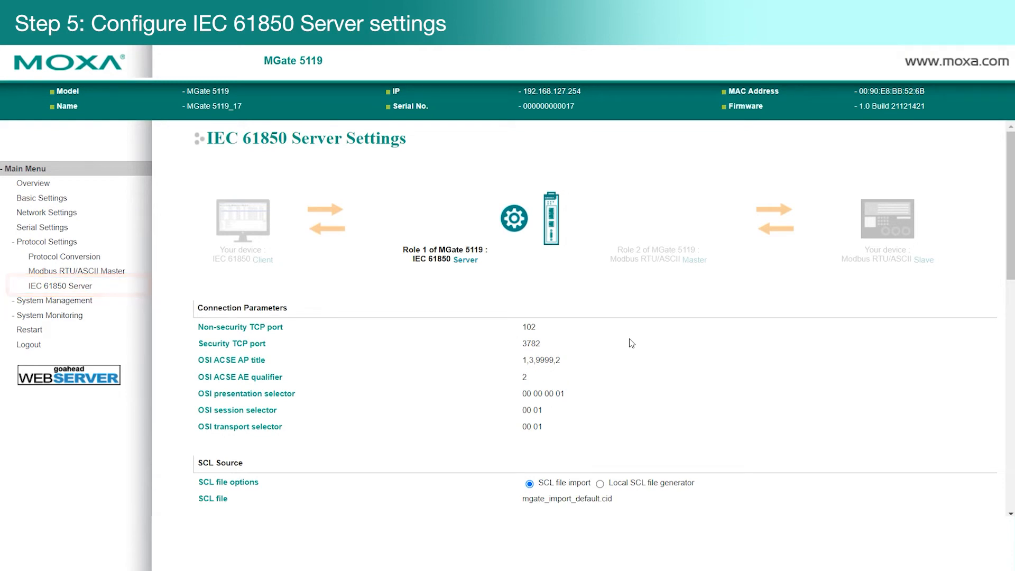
Select Local SCL file generator as SCL source and accept the file/mapping reset
{"action": "scroll", "scroll_direction": "down", "scroll_amount": 3}
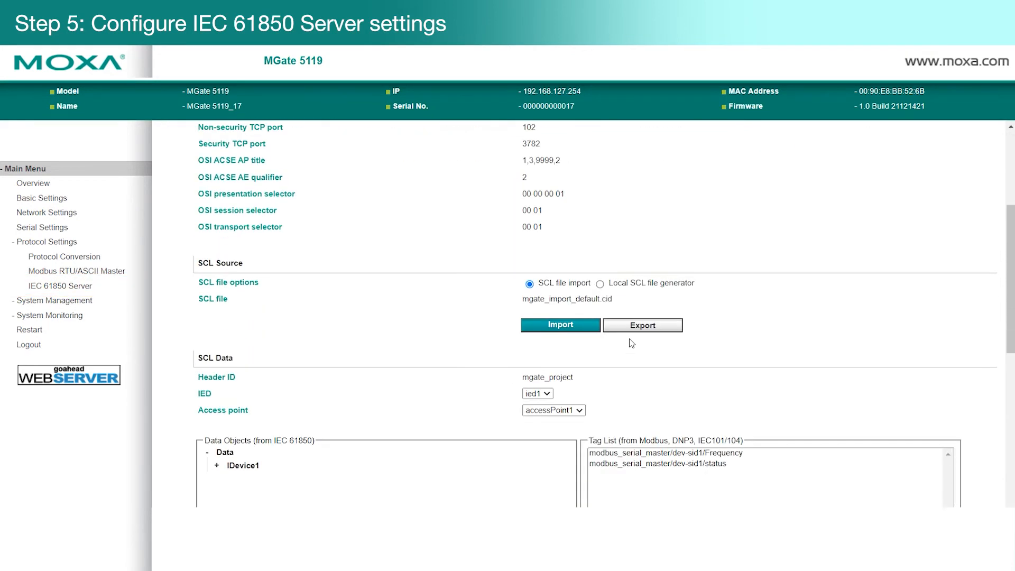
{"action": "left_click", "coordinate": [599, 283]}
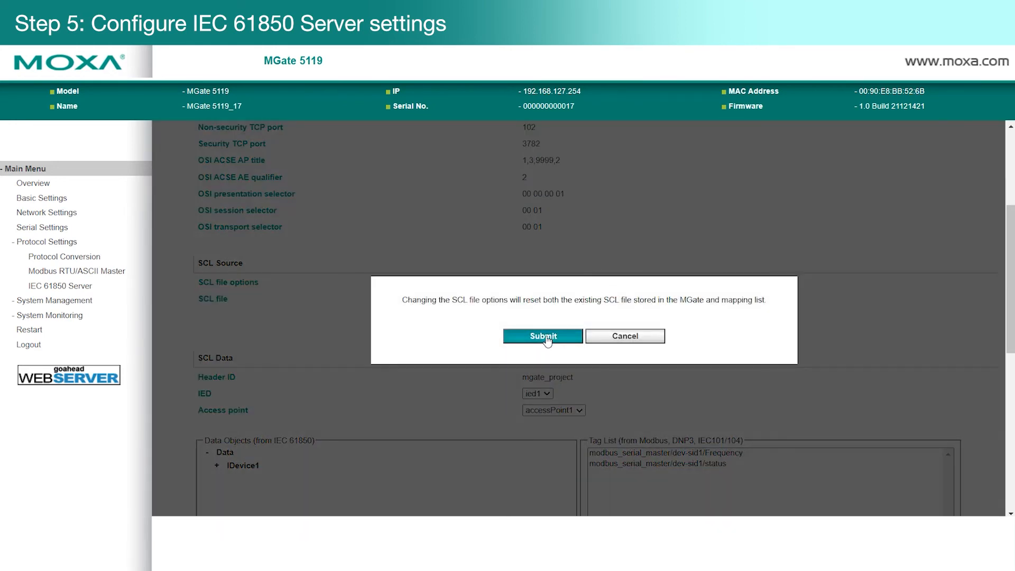
{"action": "left_click", "coordinate": [542, 337]}
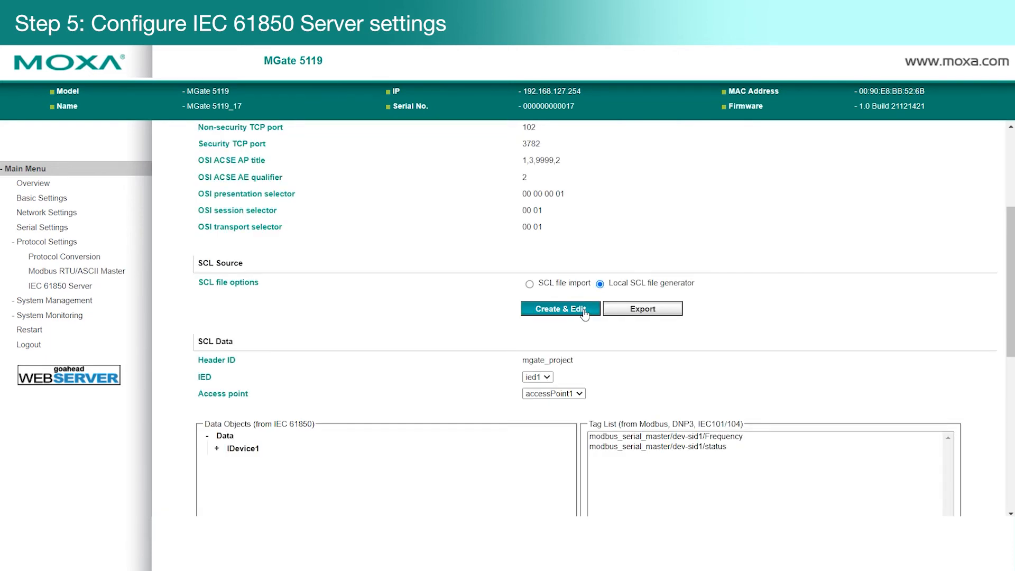
Launch Create & Edit and review the Header ID and IED name in basic settings
{"action": "left_click", "coordinate": [561, 309]}
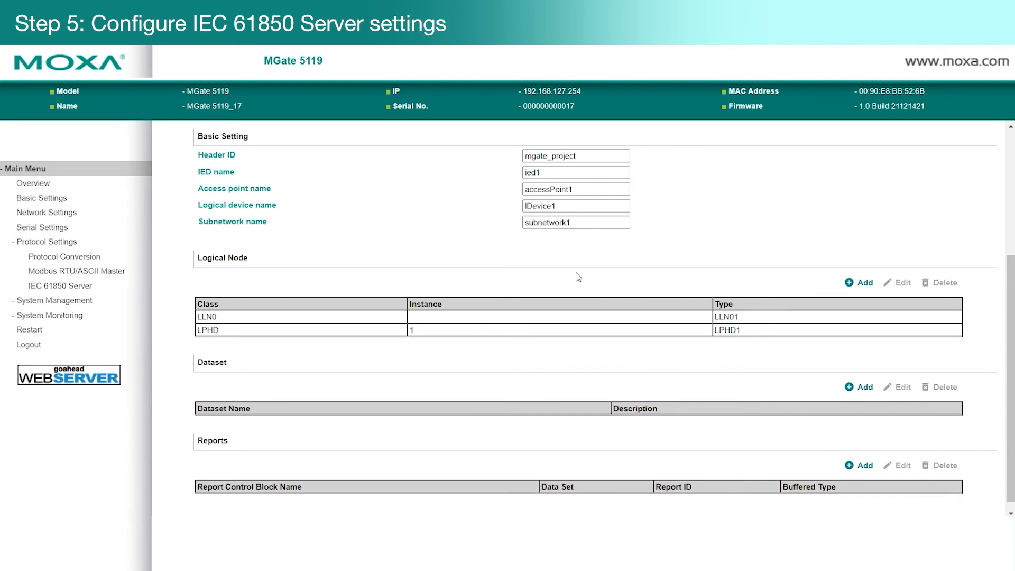
{"action": "mouse_move", "coordinate": [577, 260]}
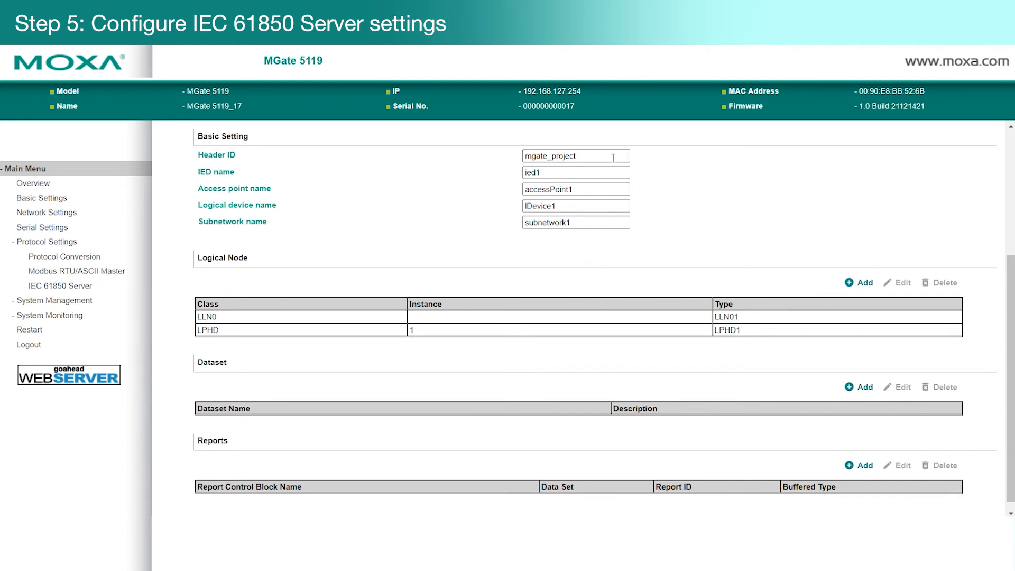
{"action": "left_click", "coordinate": [576, 156]}
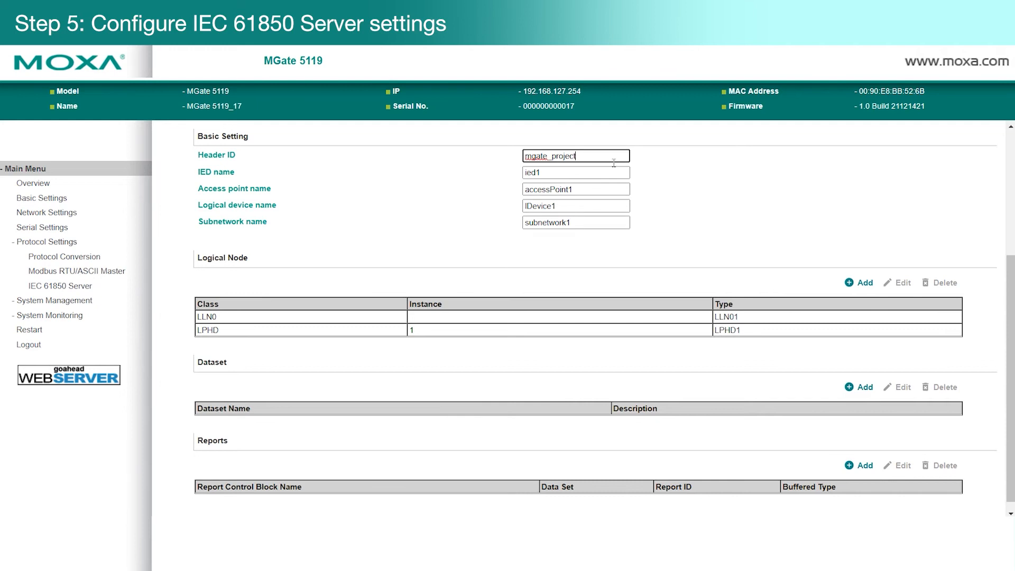
{"action": "left_click", "coordinate": [576, 172]}
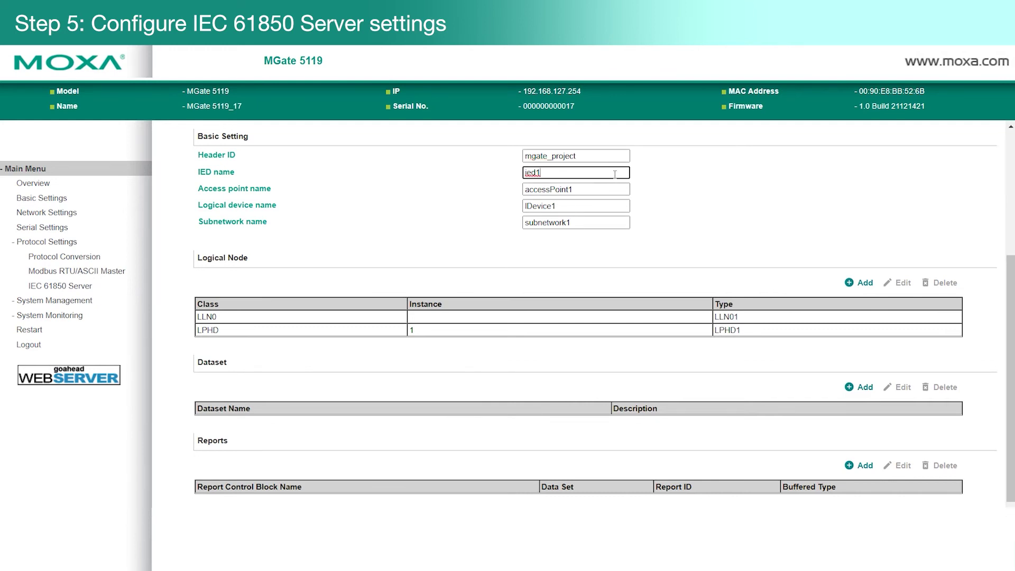
{"action": "mouse_move", "coordinate": [736, 262]}
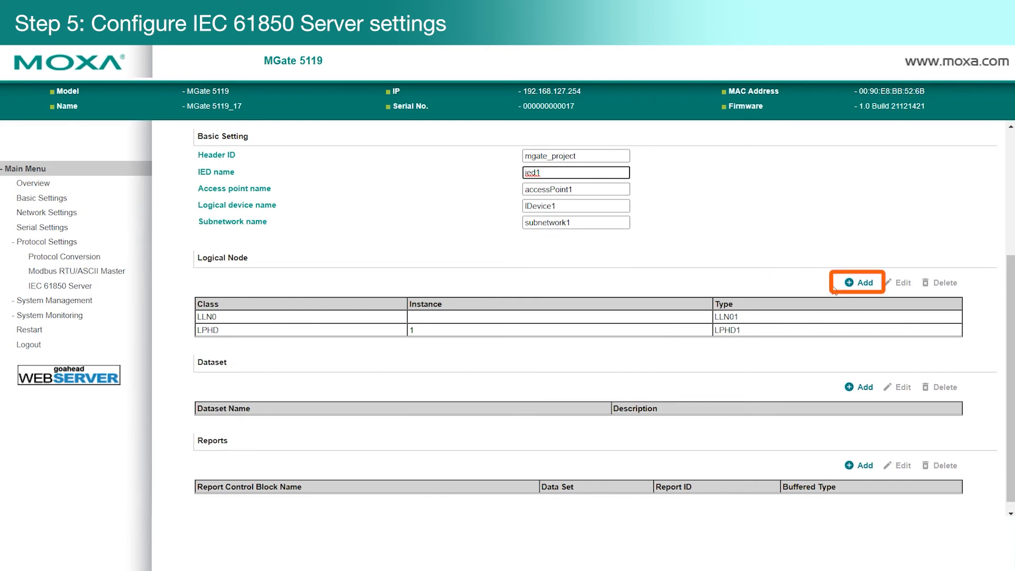
Add an MMXU - Measurement (three-phase) logical node keeping the Hz data object
{"action": "left_click", "coordinate": [857, 282]}
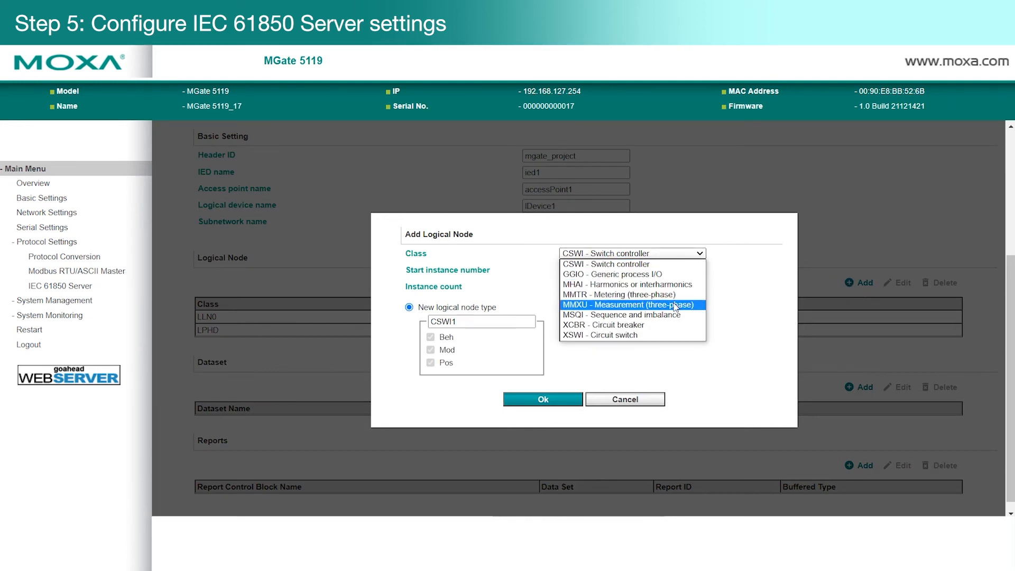
{"action": "left_click", "coordinate": [628, 305]}
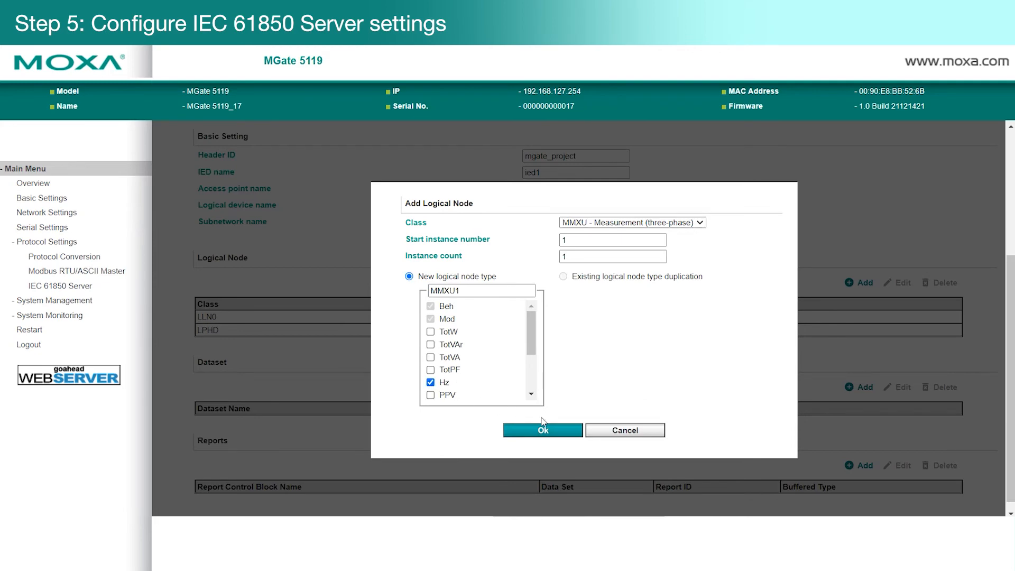
{"action": "left_click", "coordinate": [542, 430]}
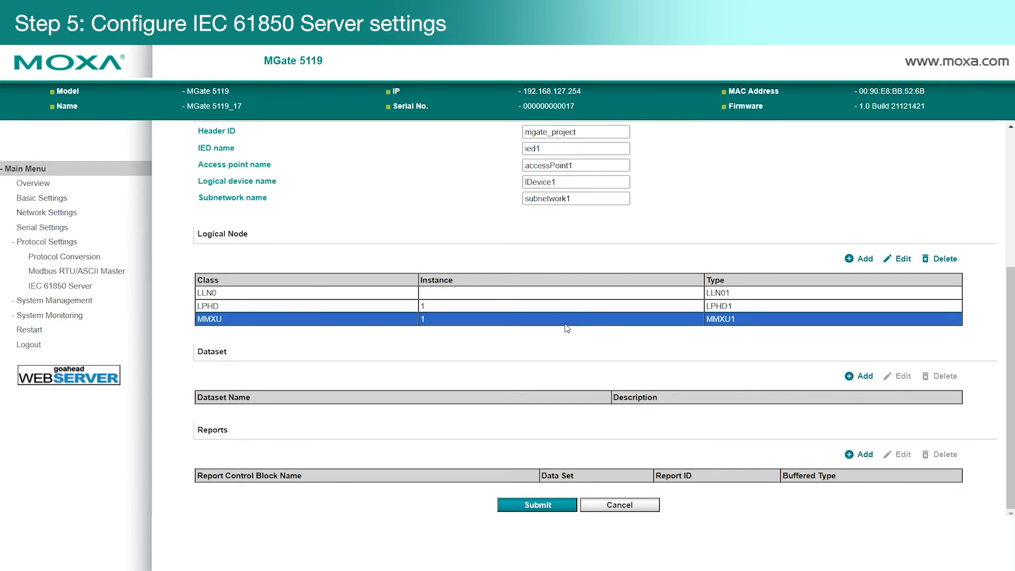
{"action": "mouse_move", "coordinate": [532, 482]}
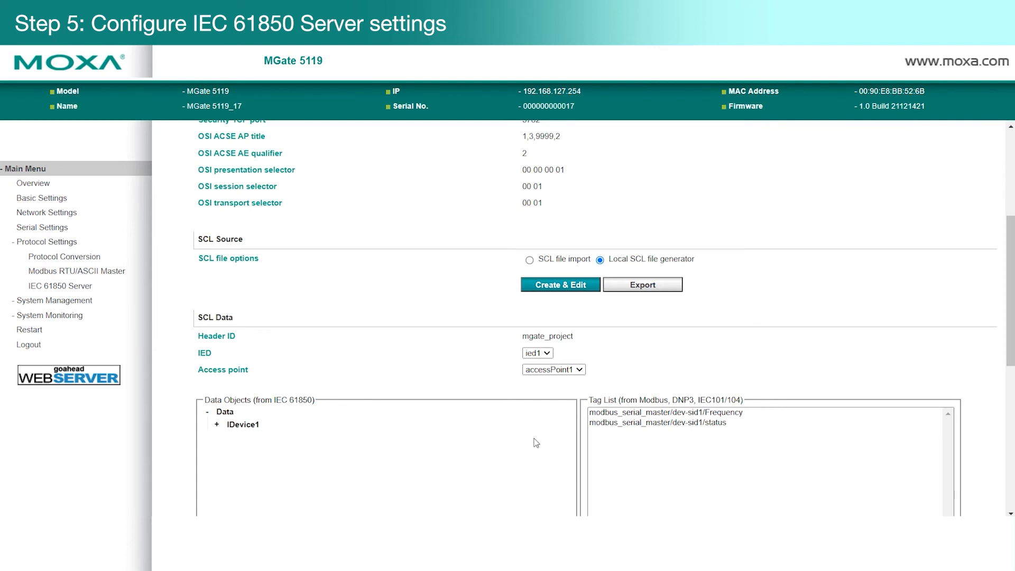
Map IDevice1 MMXU1$MX$Hz$mag$f to the Frequency tag via Data Mapping
{"action": "scroll", "scroll_direction": "down", "scroll_amount": 3}
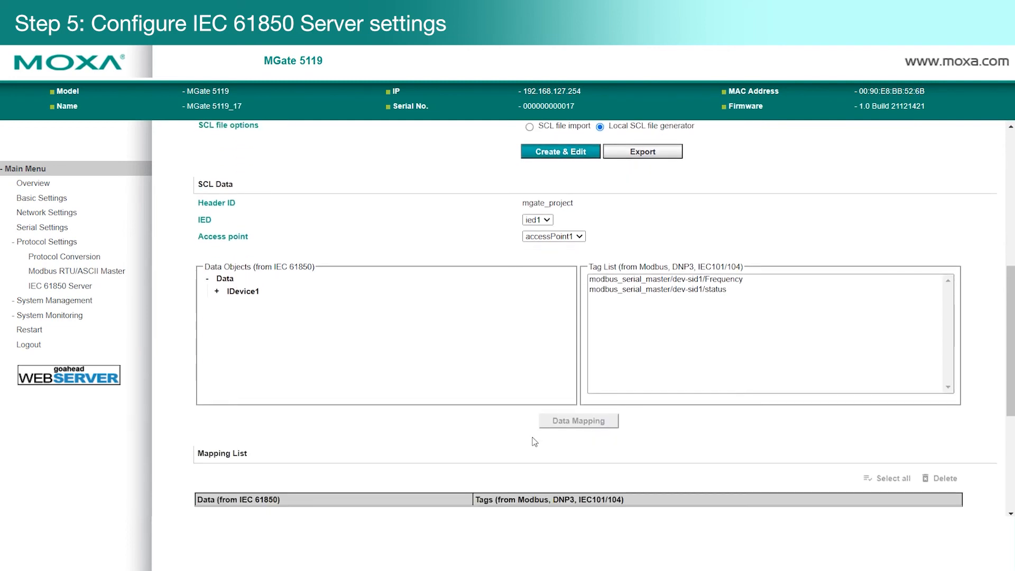
{"action": "mouse_move", "coordinate": [251, 294]}
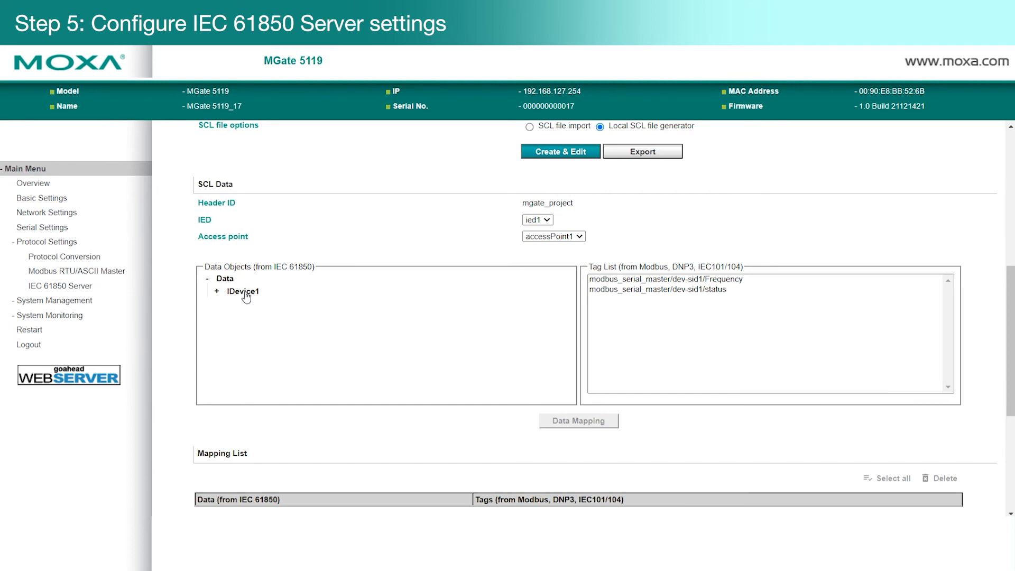
{"action": "left_click", "coordinate": [216, 292]}
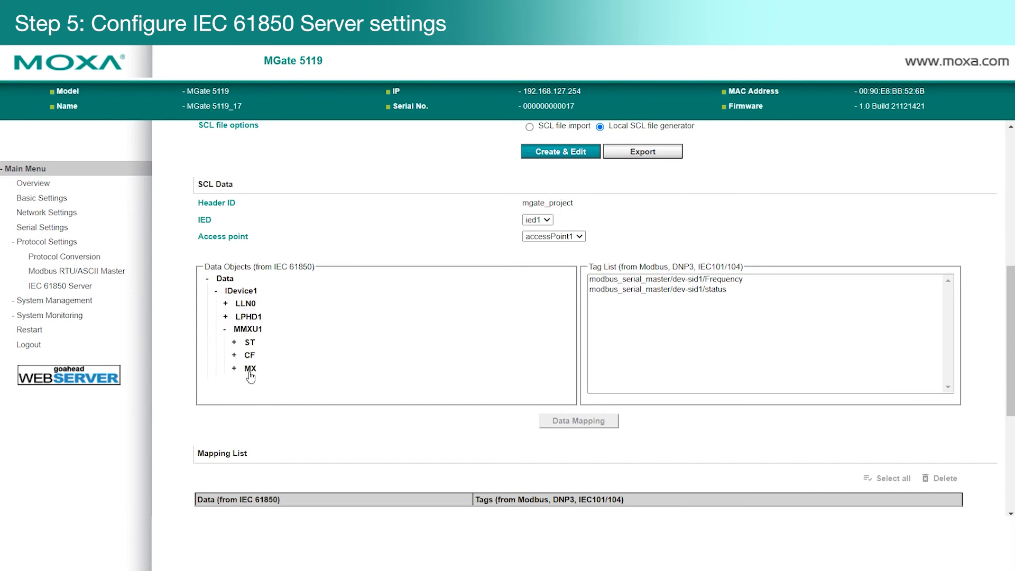
{"action": "left_click", "coordinate": [234, 368]}
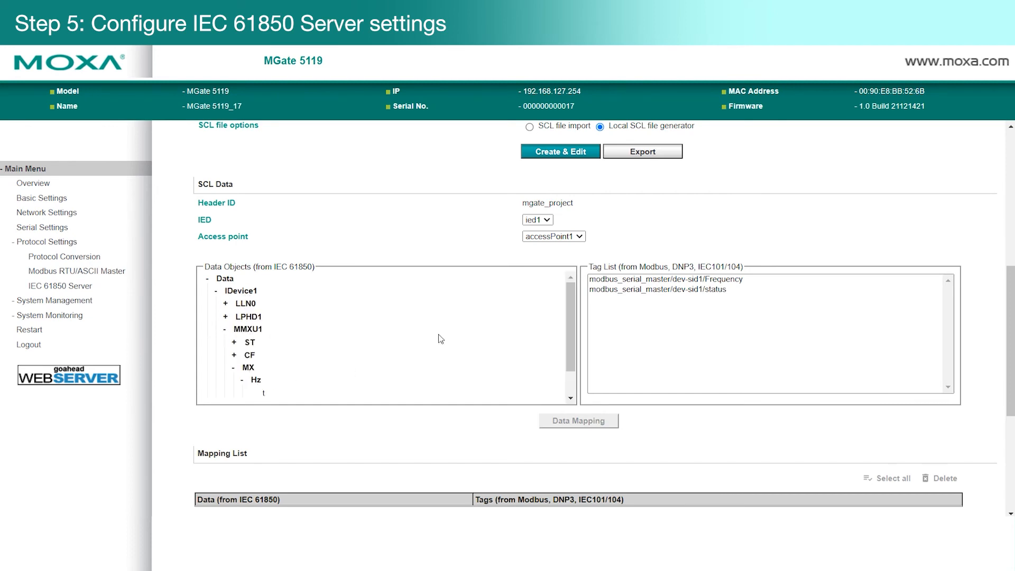
{"action": "scroll", "scroll_direction": "down", "scroll_amount": 3}
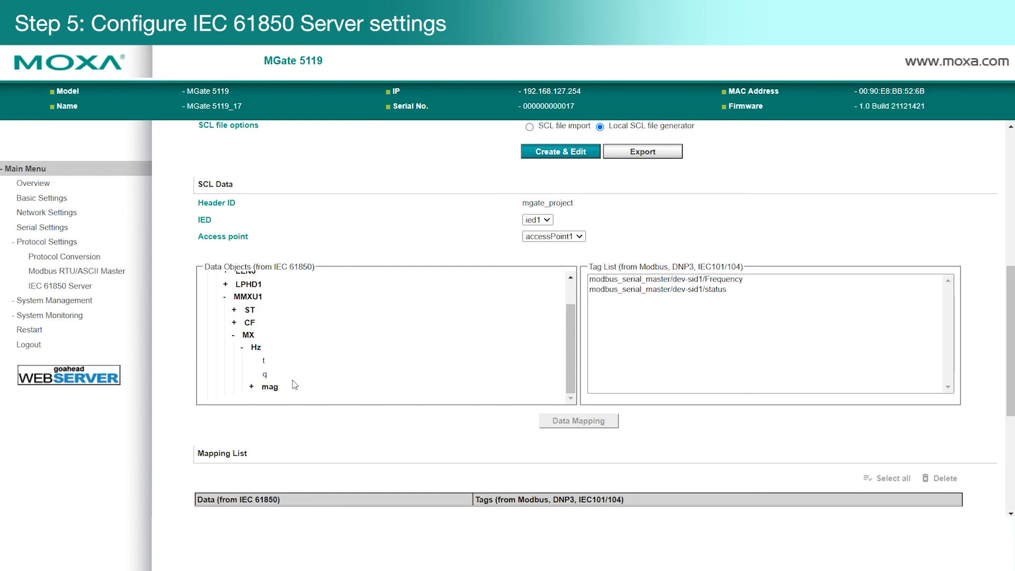
{"action": "left_click", "coordinate": [251, 386]}
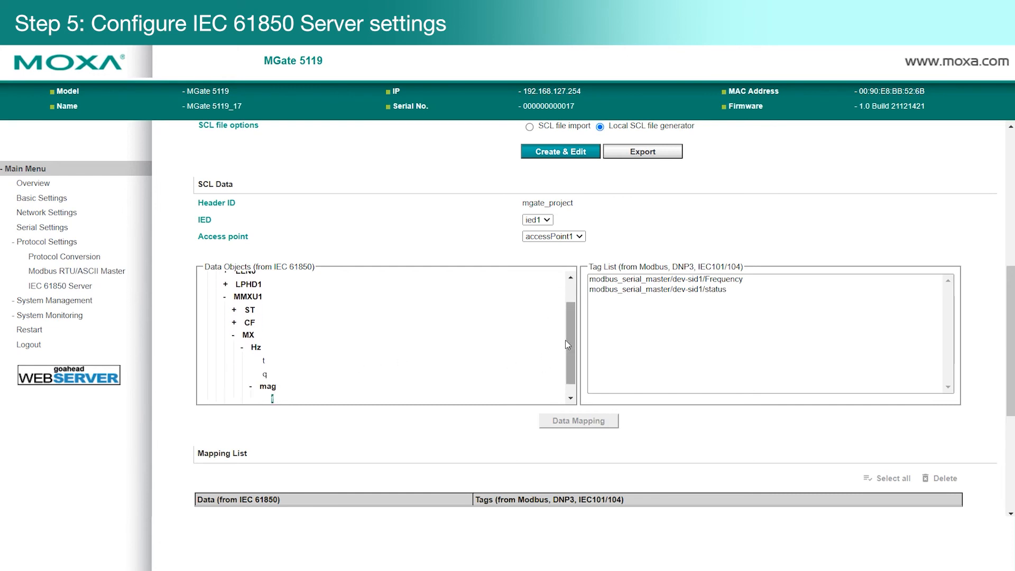
{"action": "left_click", "coordinate": [664, 280]}
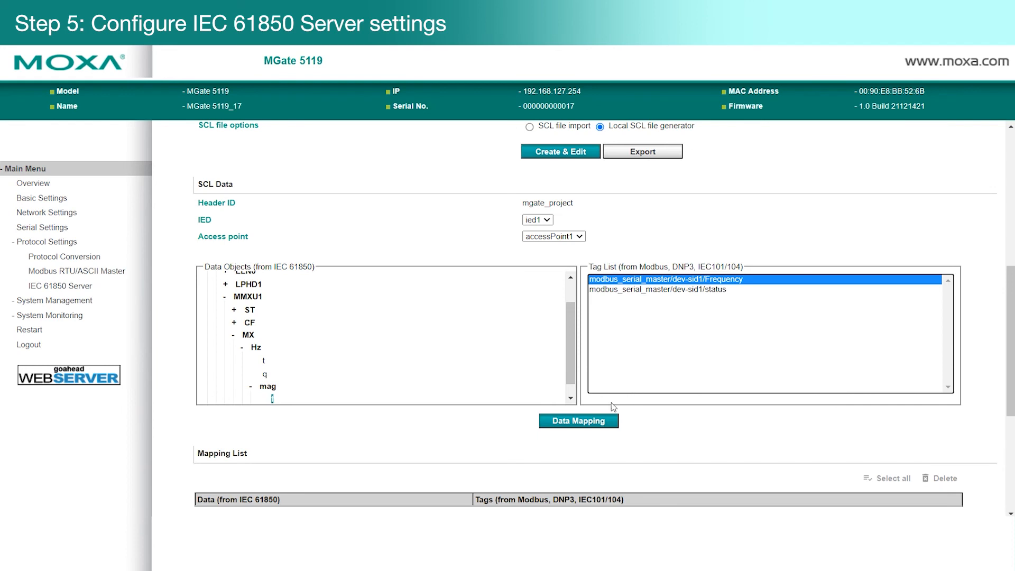
{"action": "left_click", "coordinate": [579, 420]}
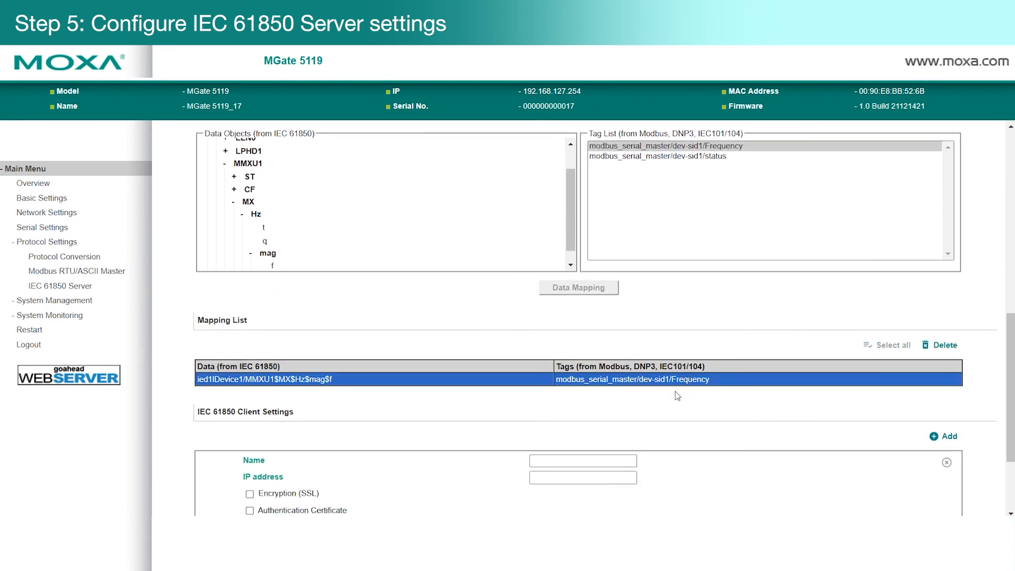
Enter a client named with IP 192.168.127.1 and submit the IEC 61850 server settings
{"action": "left_click", "coordinate": [583, 461]}
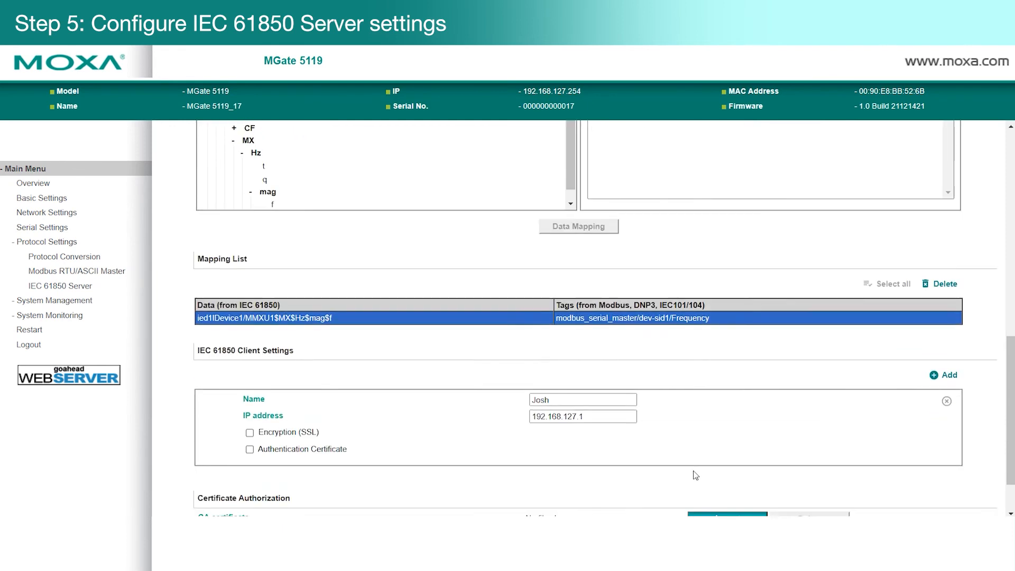
{"action": "scroll", "scroll_direction": "down", "scroll_amount": 3}
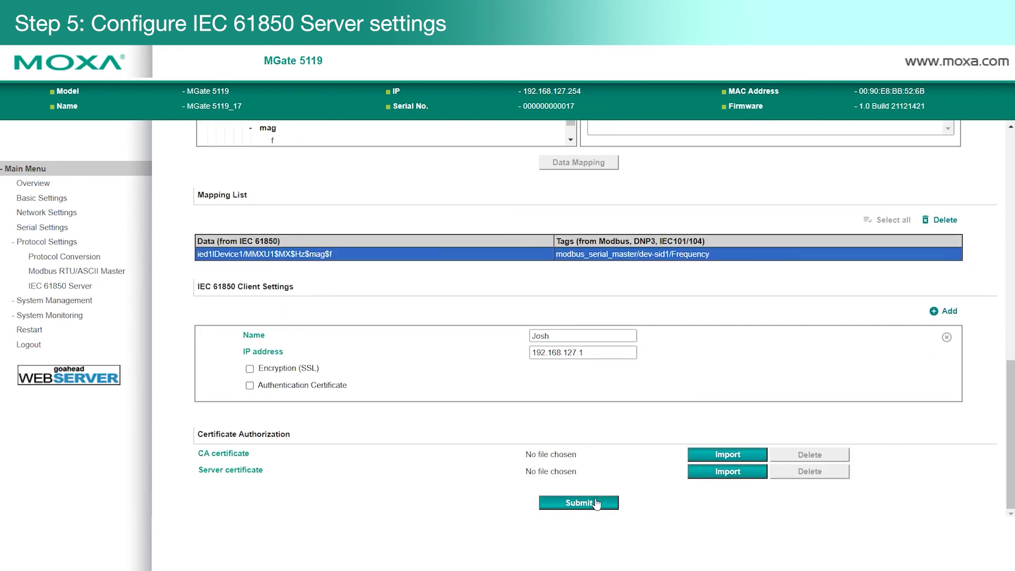
{"action": "left_click", "coordinate": [579, 502]}
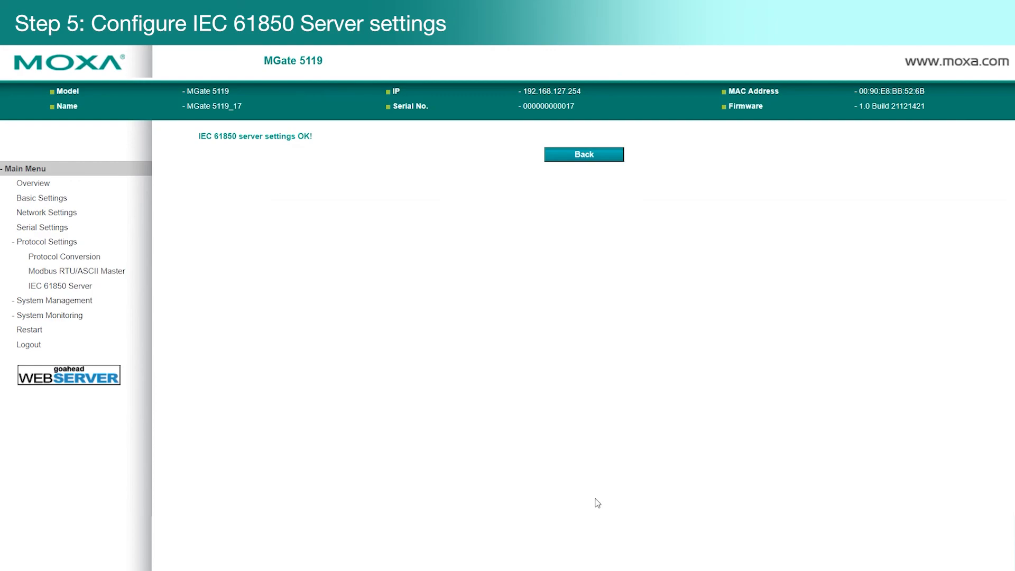